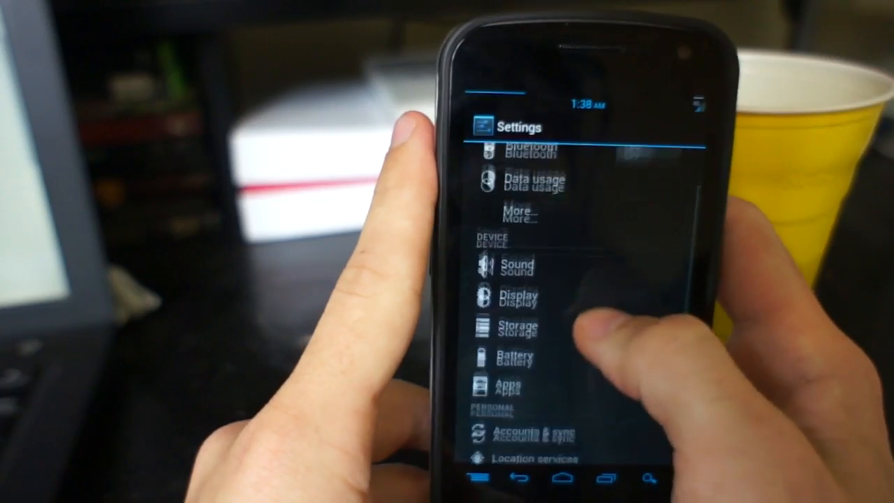
pyautogui.scroll(-3)
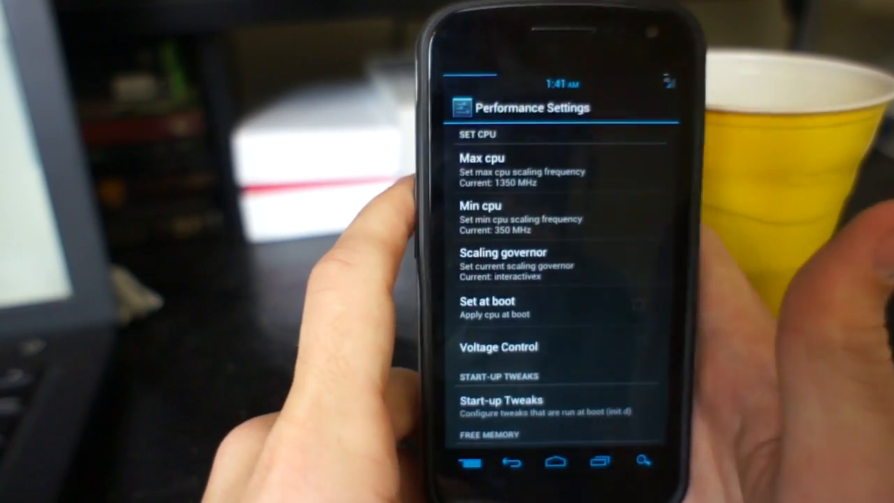
pyautogui.scroll(-3)
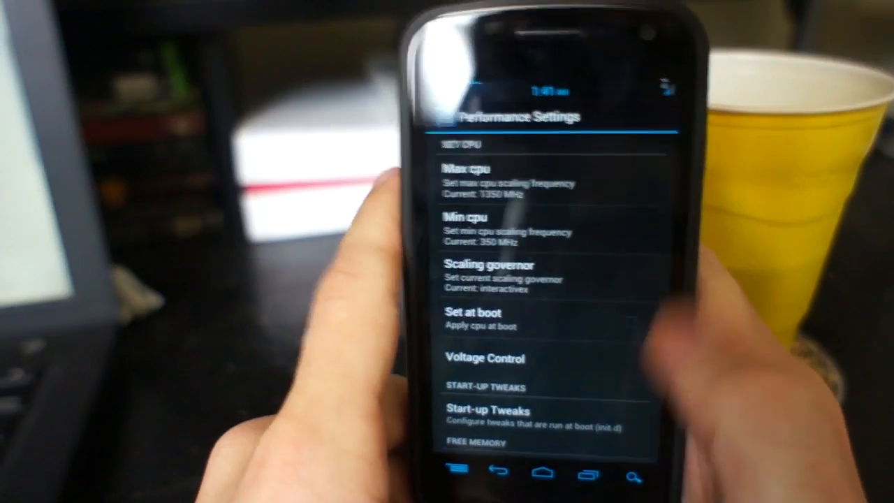
pyautogui.scroll(-3)
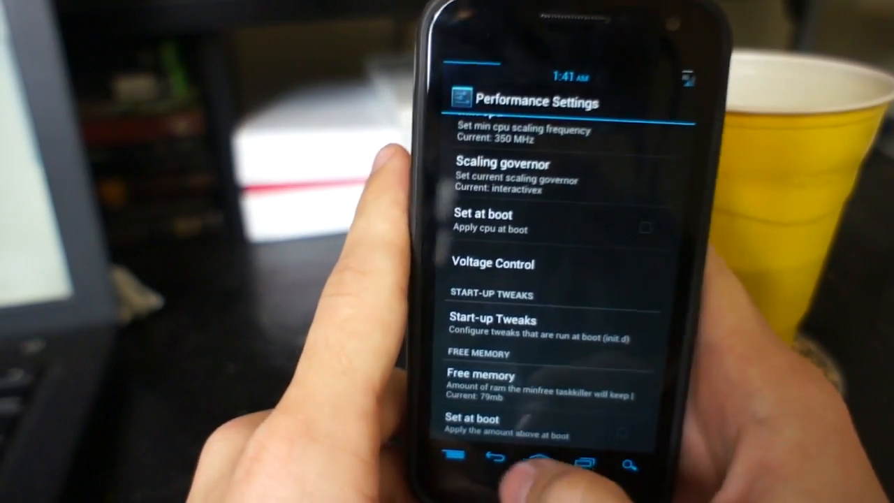